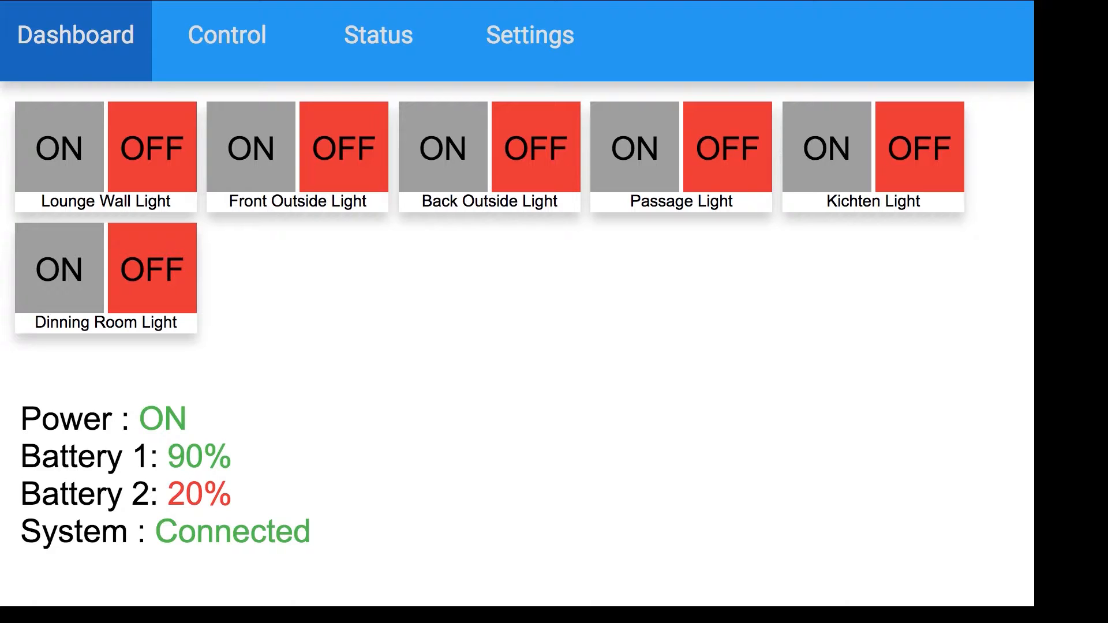
mouse_move(64, 56)
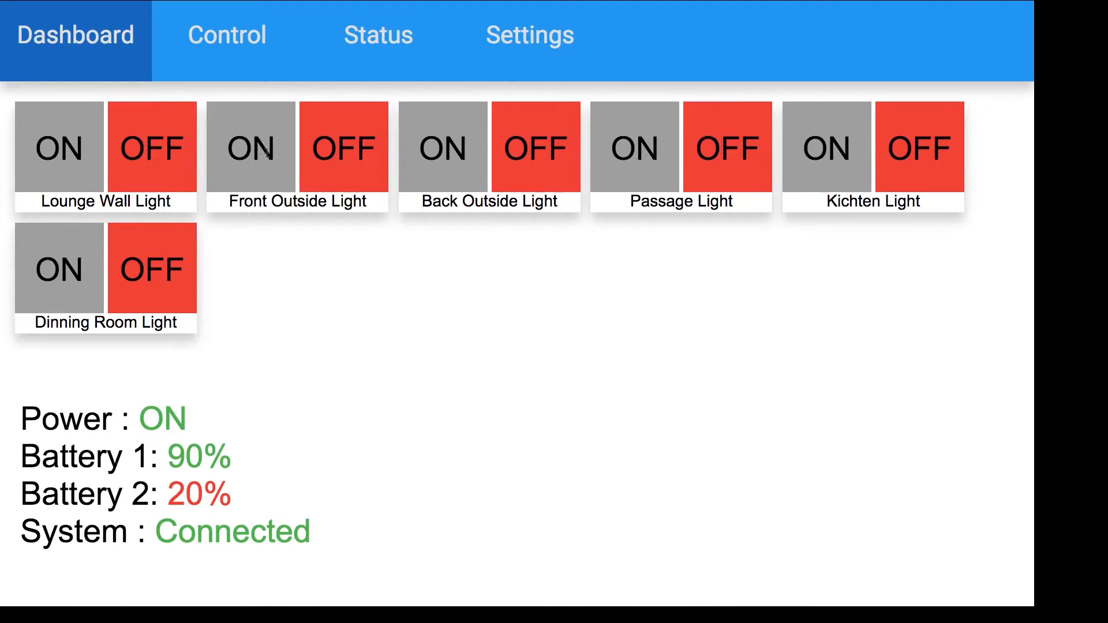
- Switch the Front Outside Light on and back off, then go to the Control page
left_click(249, 148)
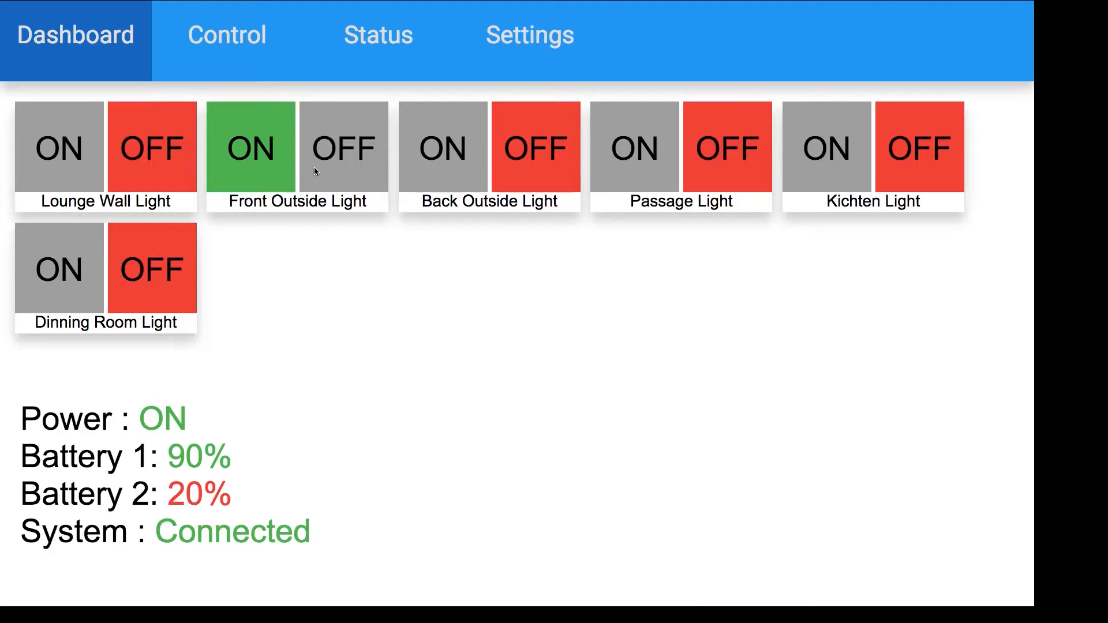
left_click(343, 147)
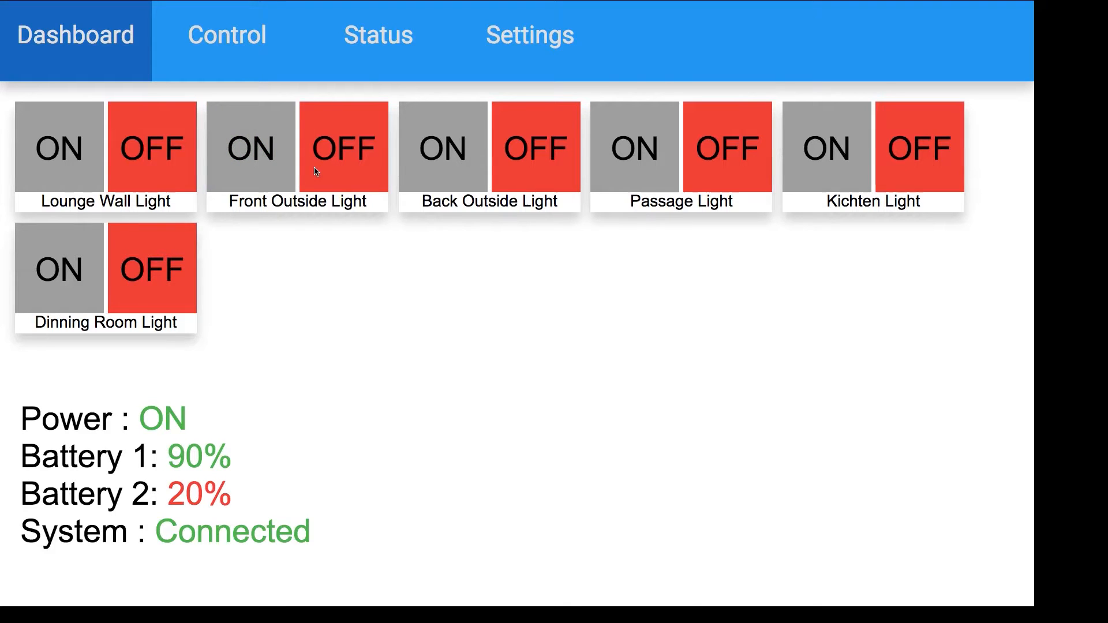
mouse_move(356, 249)
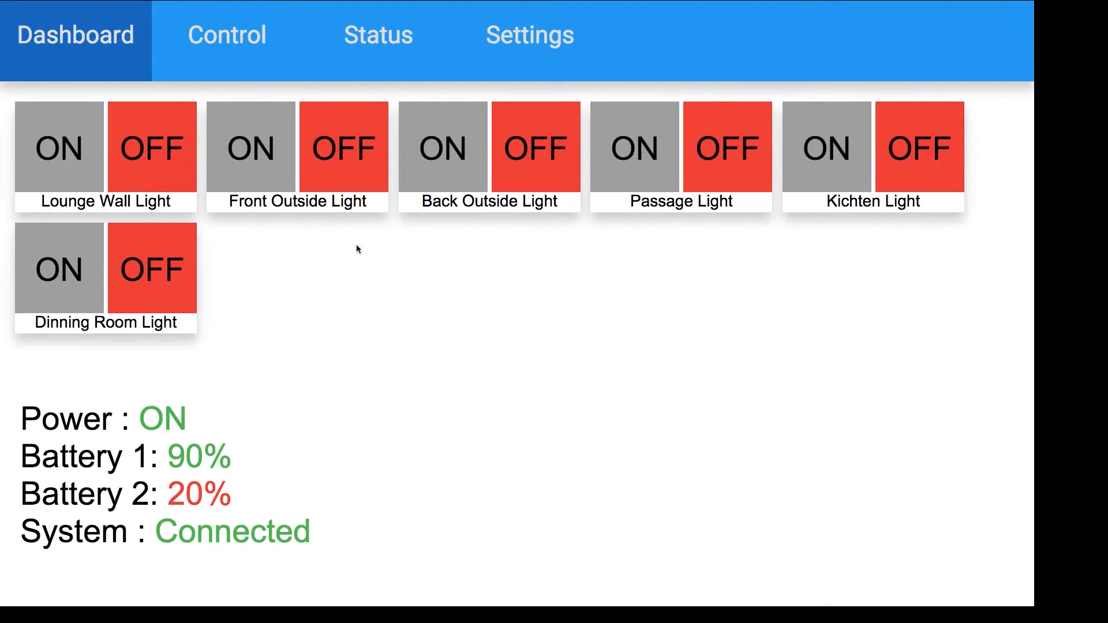
mouse_move(410, 356)
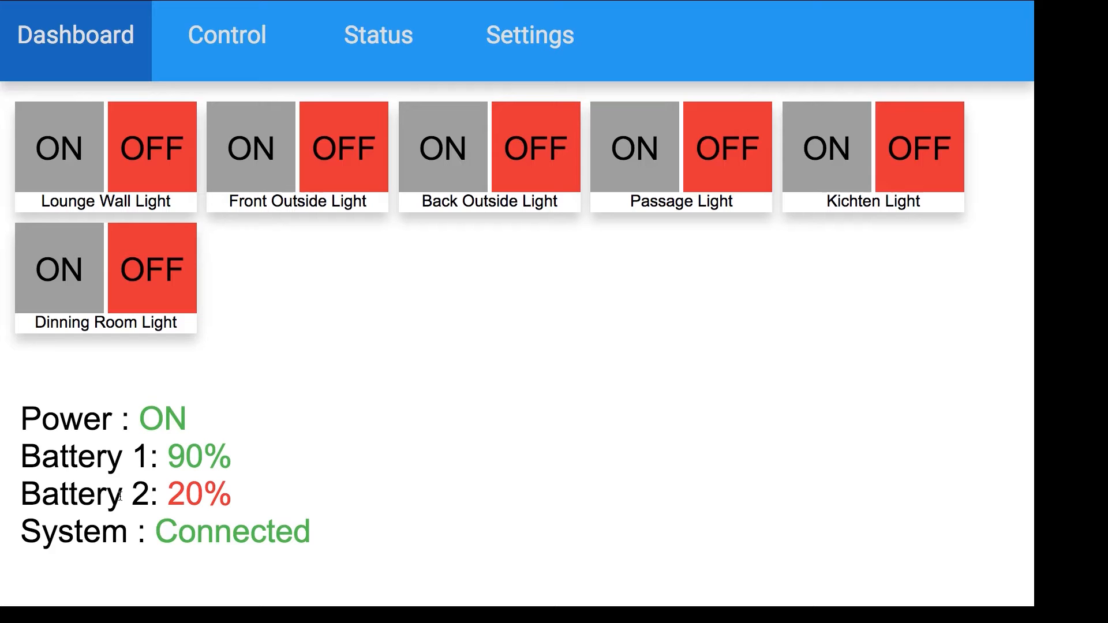
mouse_move(23, 562)
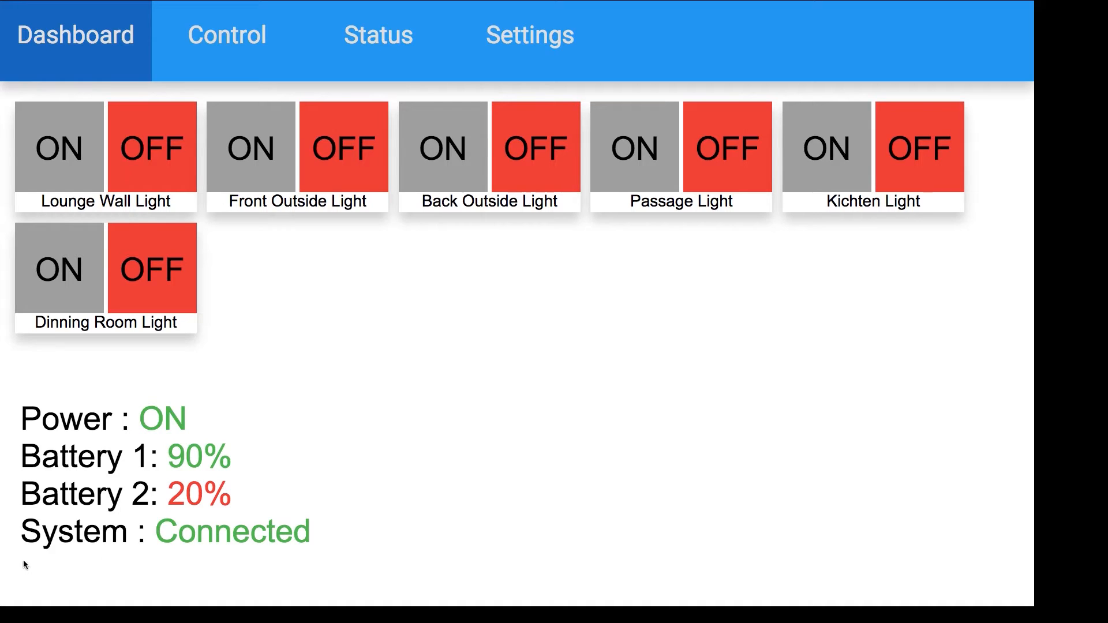
mouse_move(317, 531)
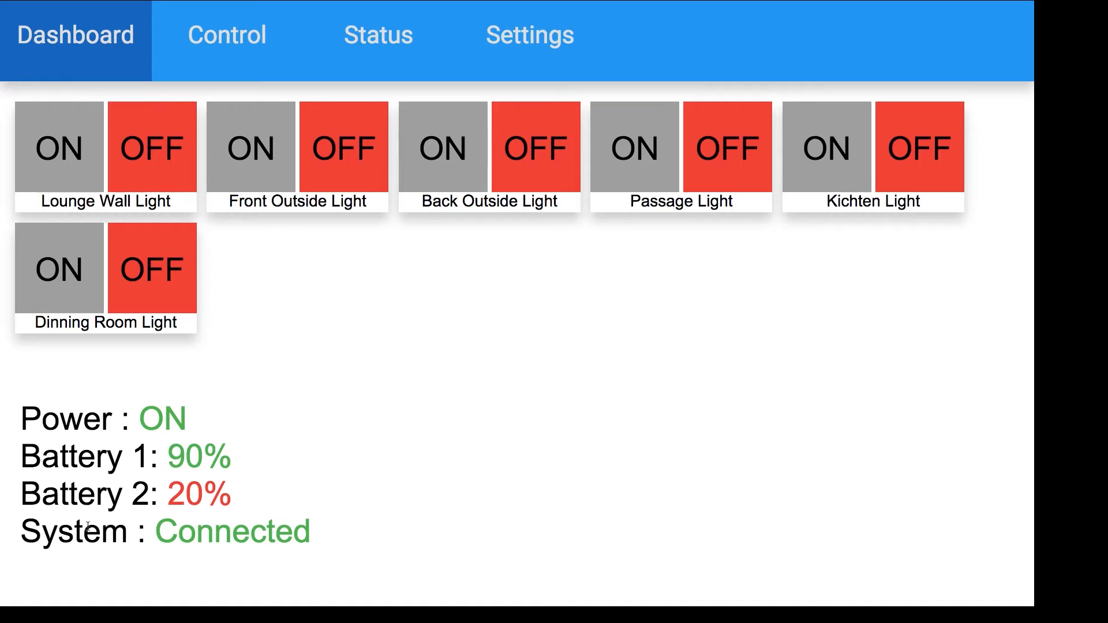
mouse_move(369, 566)
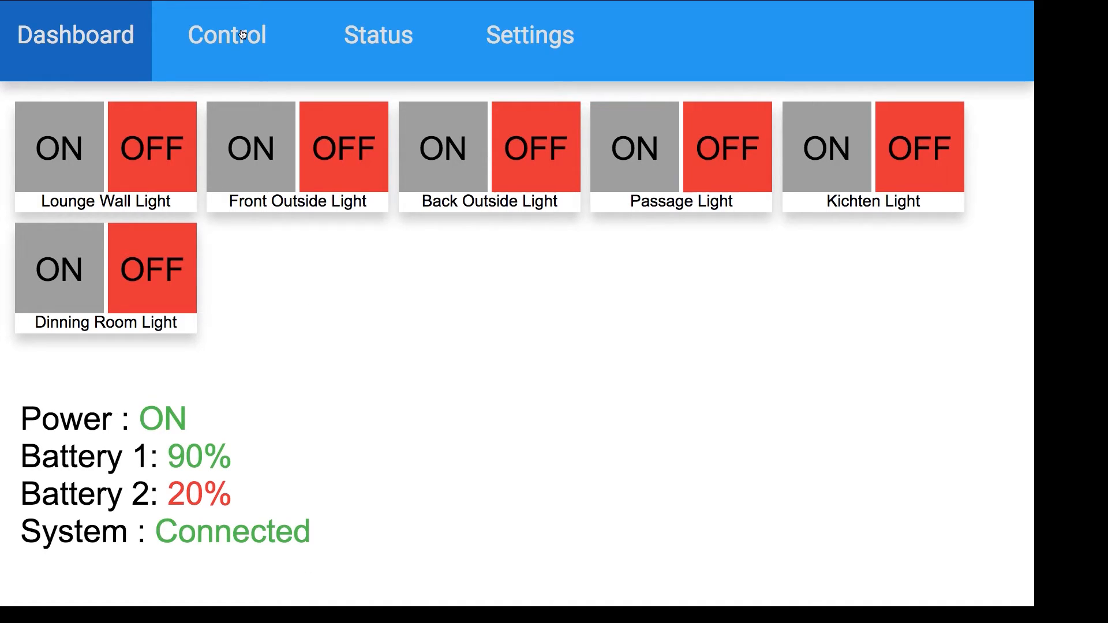
left_click(226, 34)
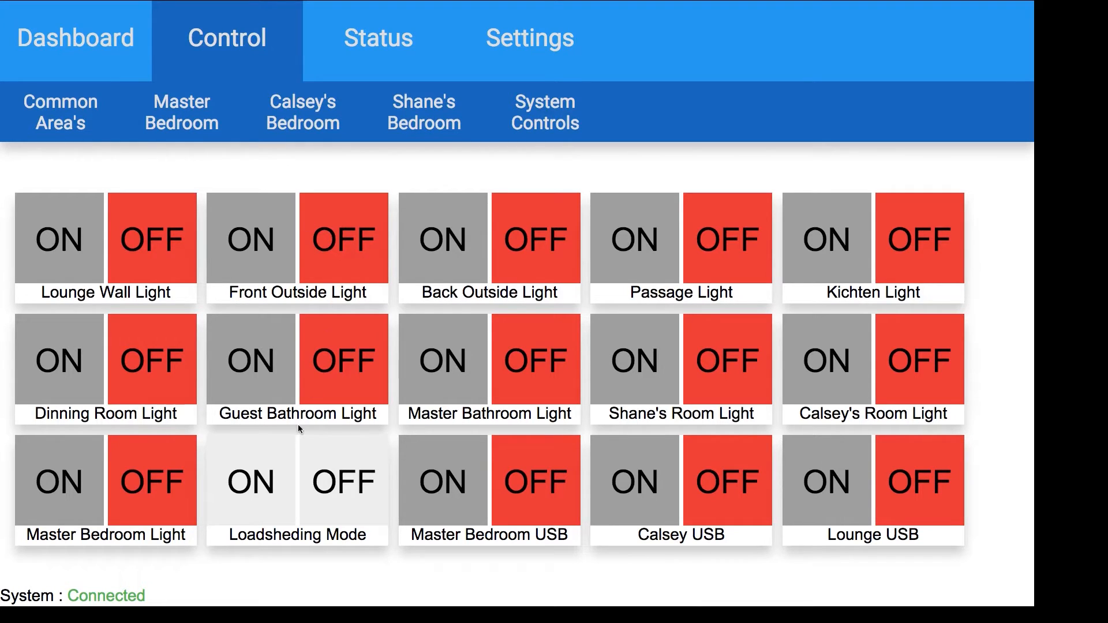
mouse_move(653, 518)
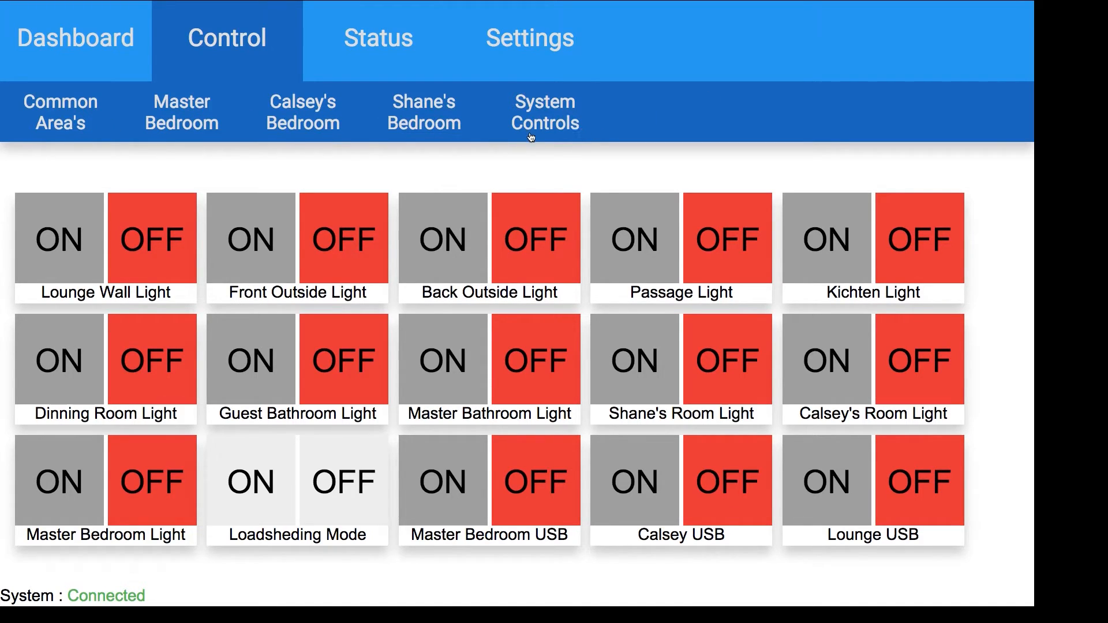
- Show System Controls with the loadshedding, Shane Tablet, Lounge Tablet and 24v master switches
left_click(544, 111)
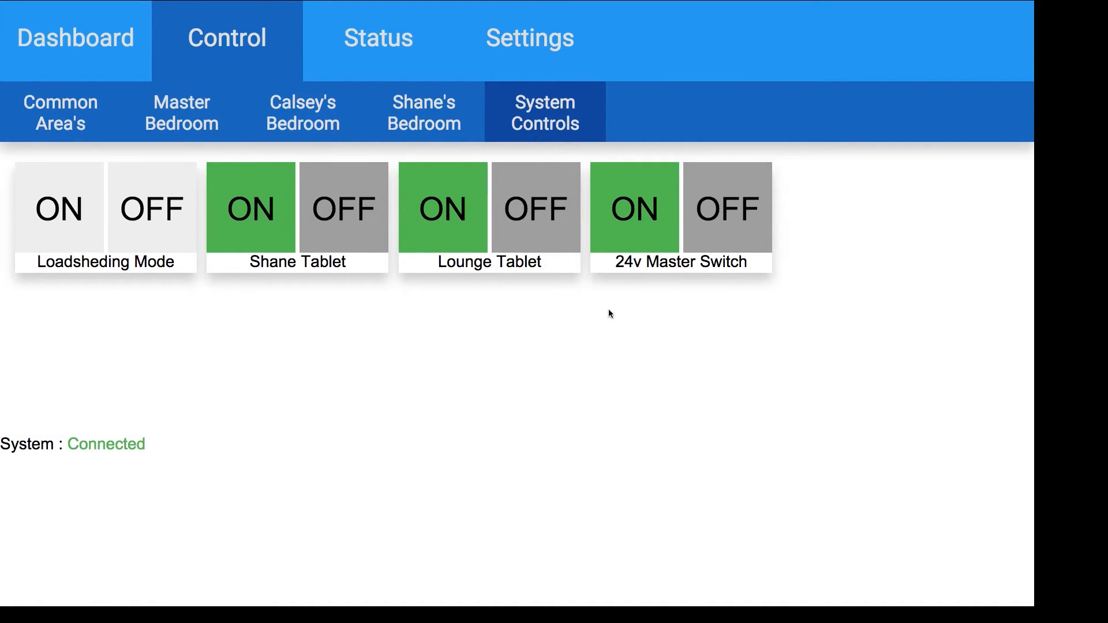
mouse_move(635, 351)
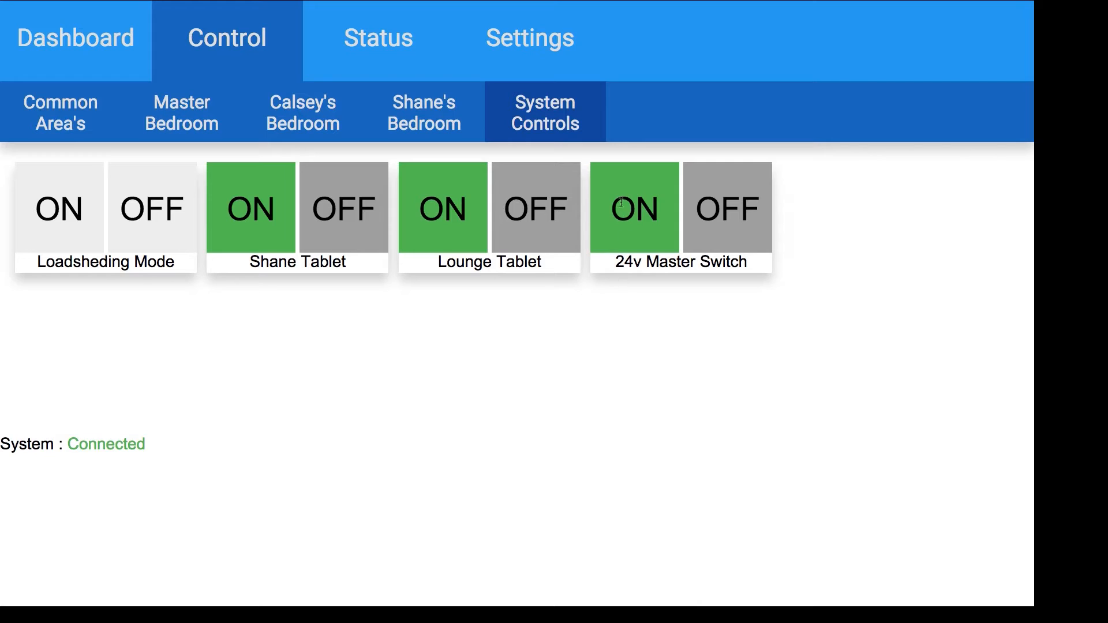
mouse_move(380, 235)
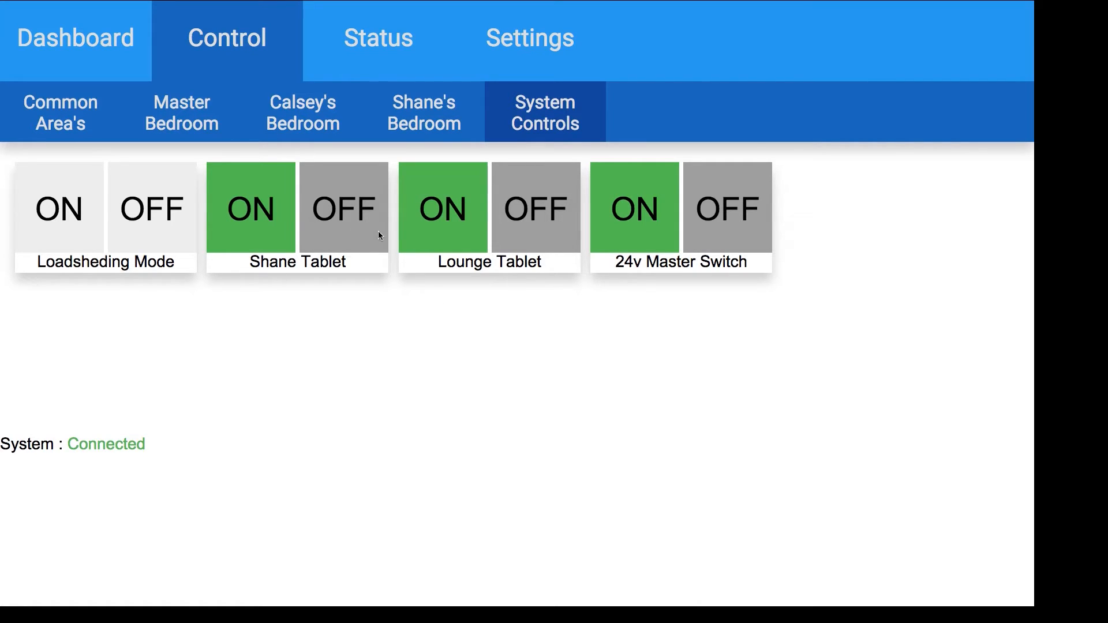
mouse_move(596, 226)
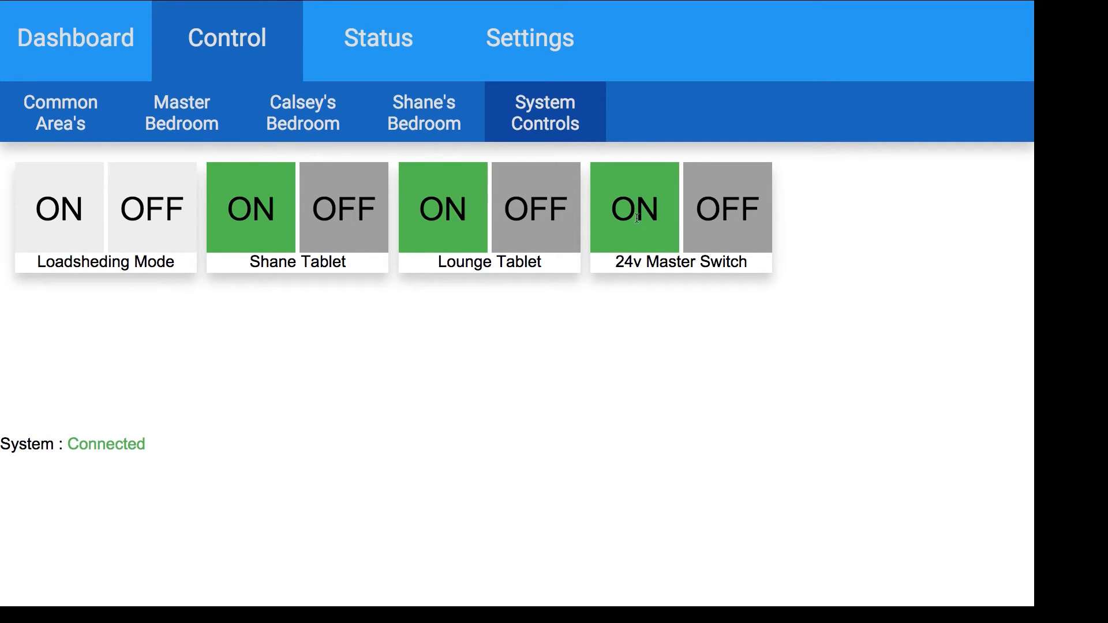
mouse_move(659, 235)
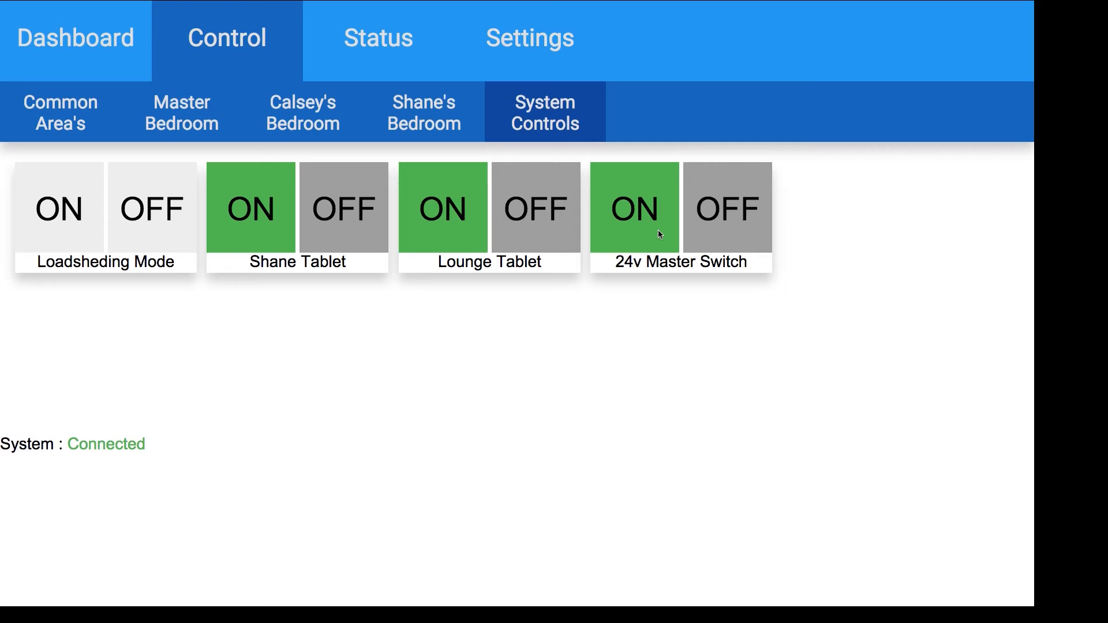
mouse_move(34, 336)
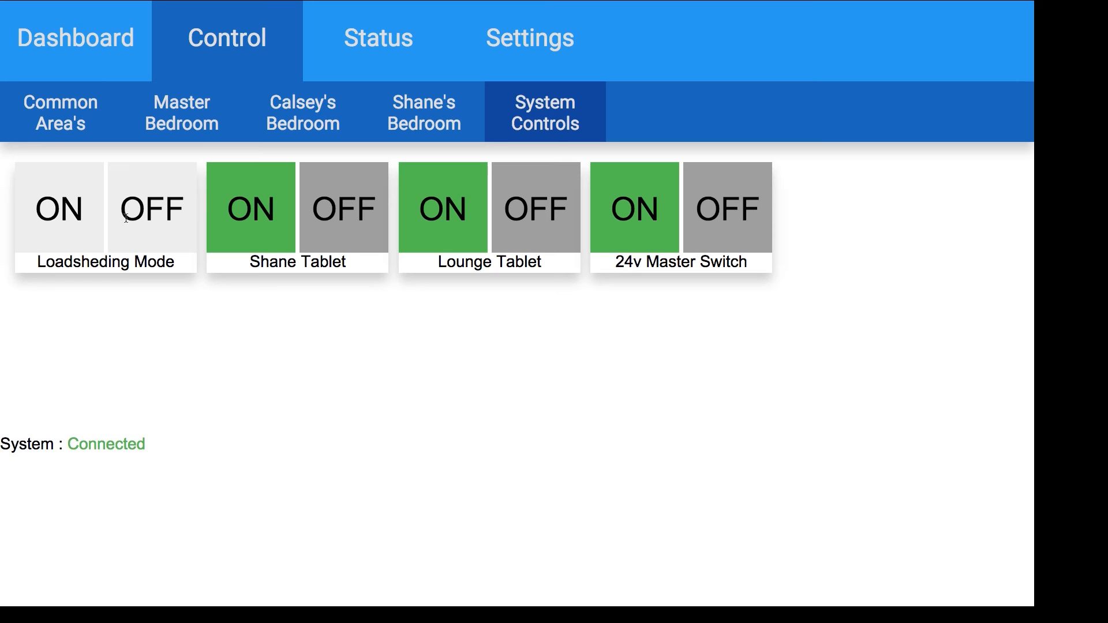
mouse_move(489, 195)
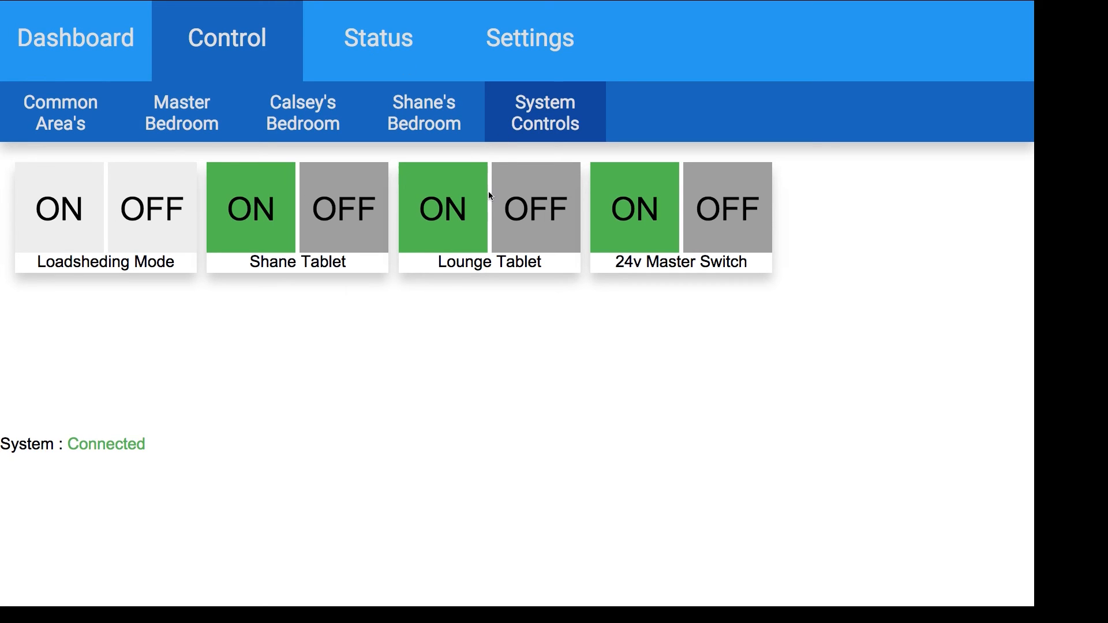
mouse_move(71, 54)
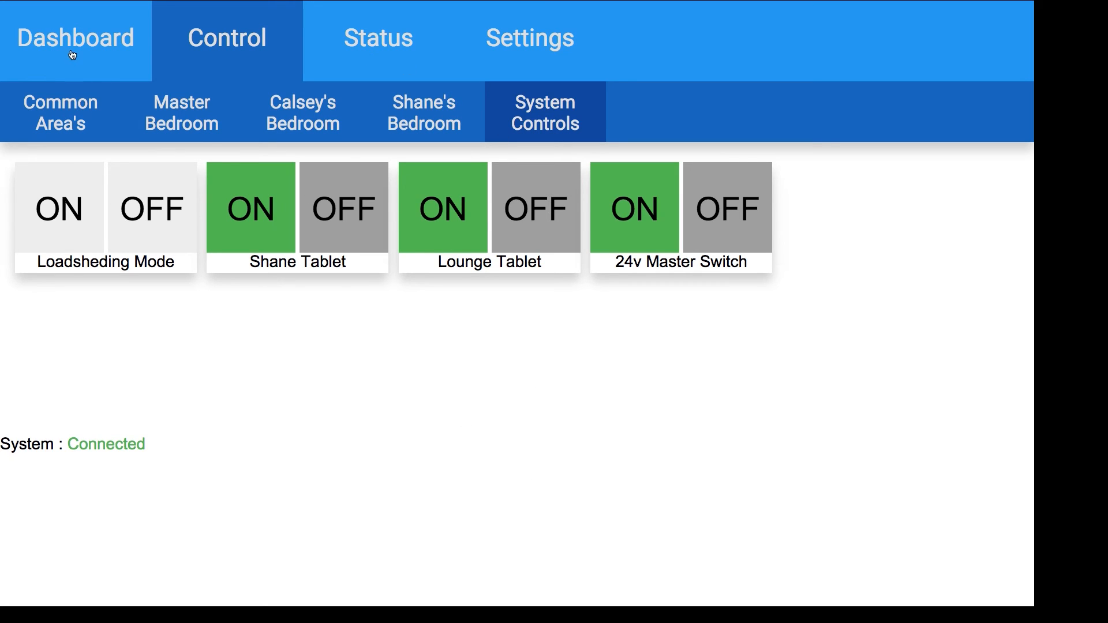
mouse_move(409, 309)
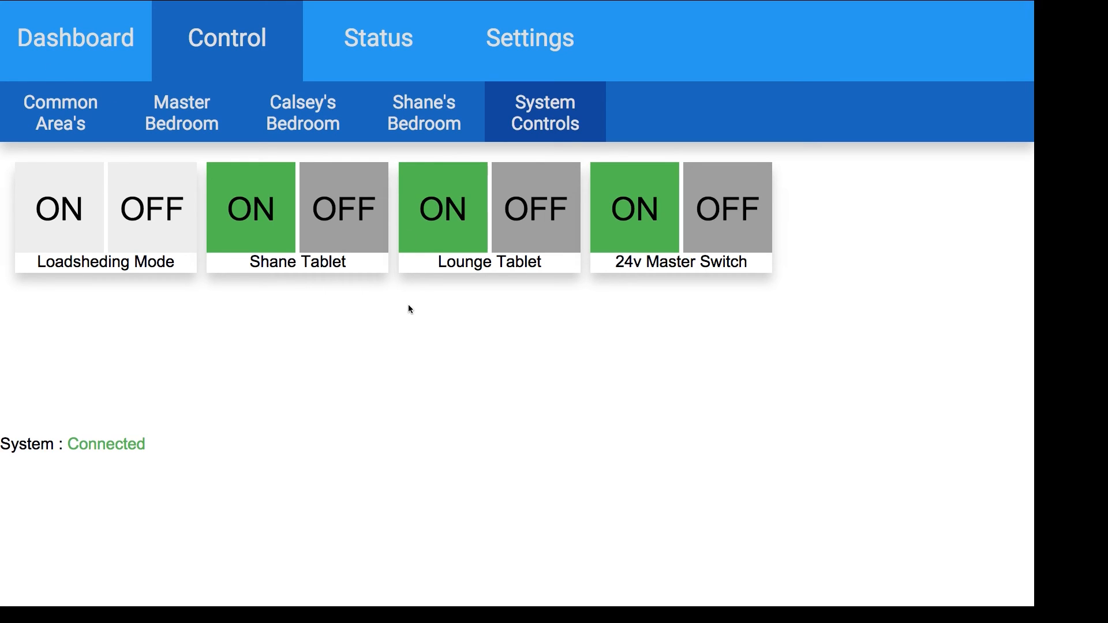
mouse_move(104, 62)
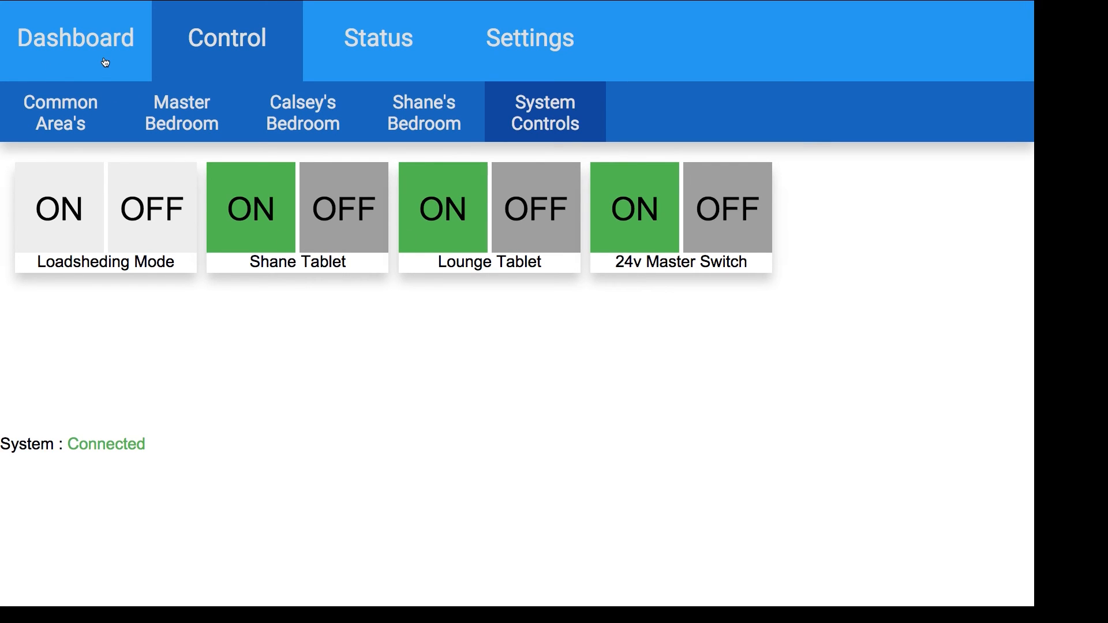
- Return to the Dashboard showing six lights, power status and batteries at 90% and 20%
left_click(74, 37)
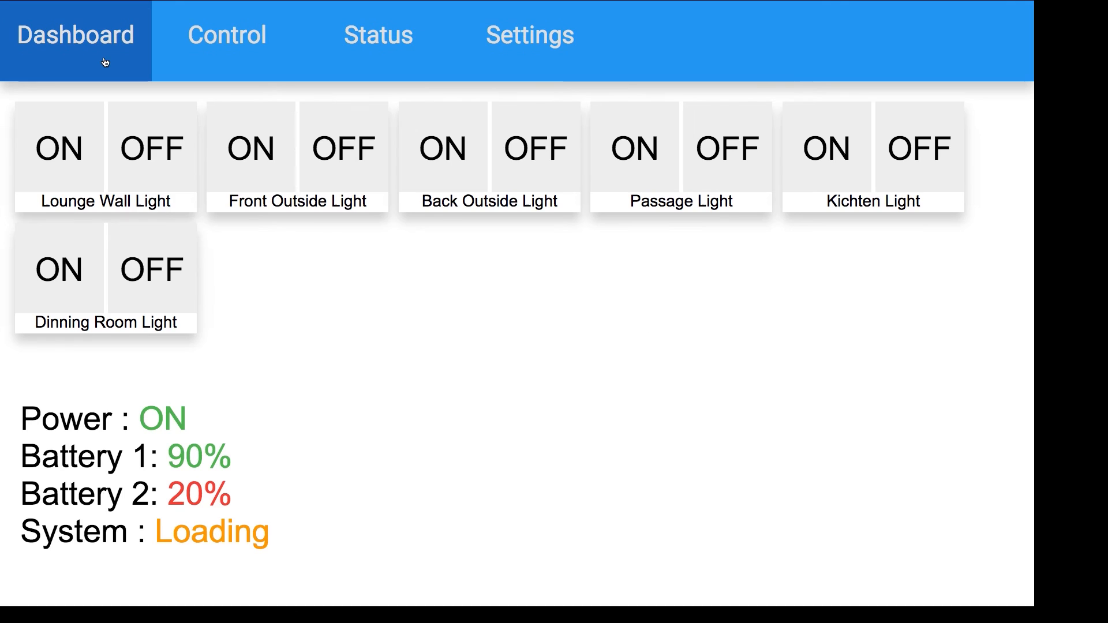